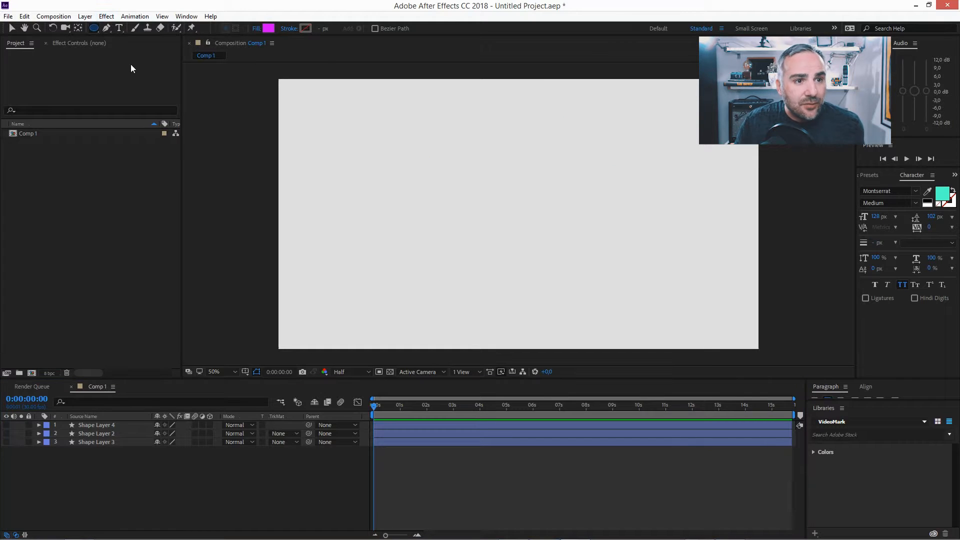
mouse_move(545, 218)
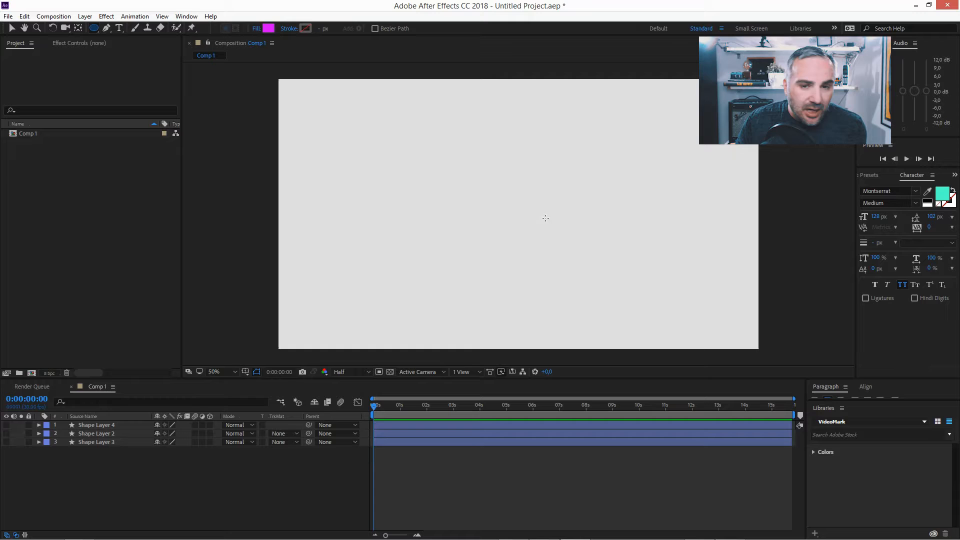
Shift-drag a magenta circle with the Ellipse tool and center it with Ctrl+Home
drag(407, 142, 462, 196)
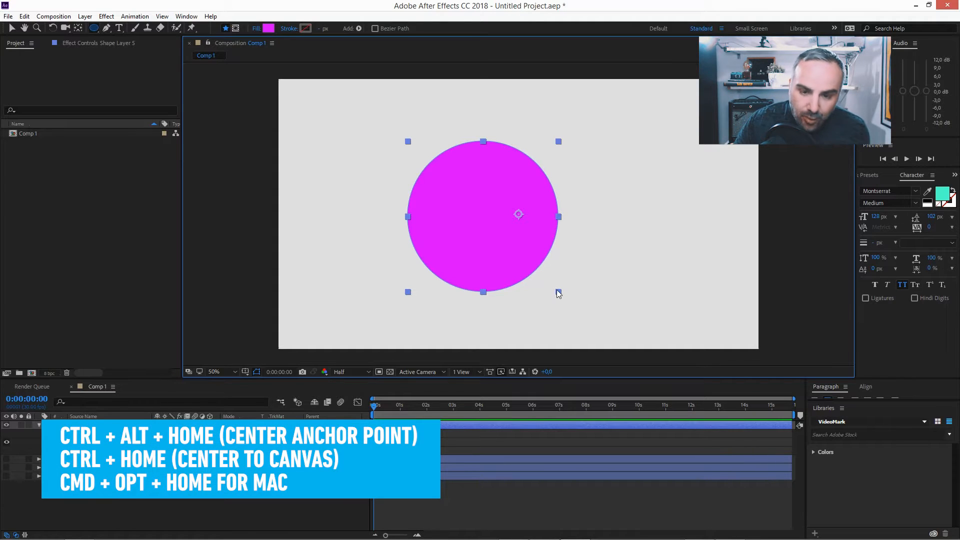
key(ctrl+home)
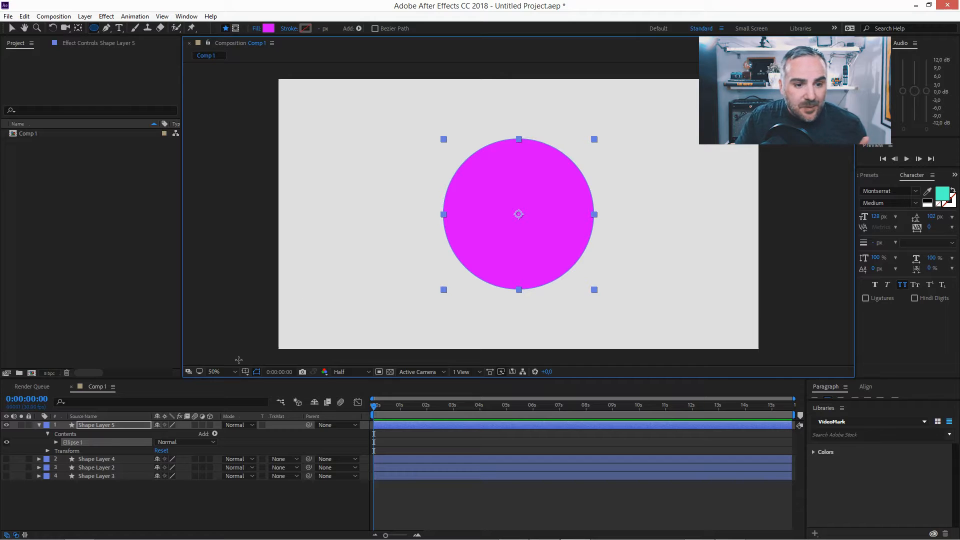
Twirl open Shape Layer 5's Contents to expose Ellipse 1's path, stroke and fill
click(214, 434)
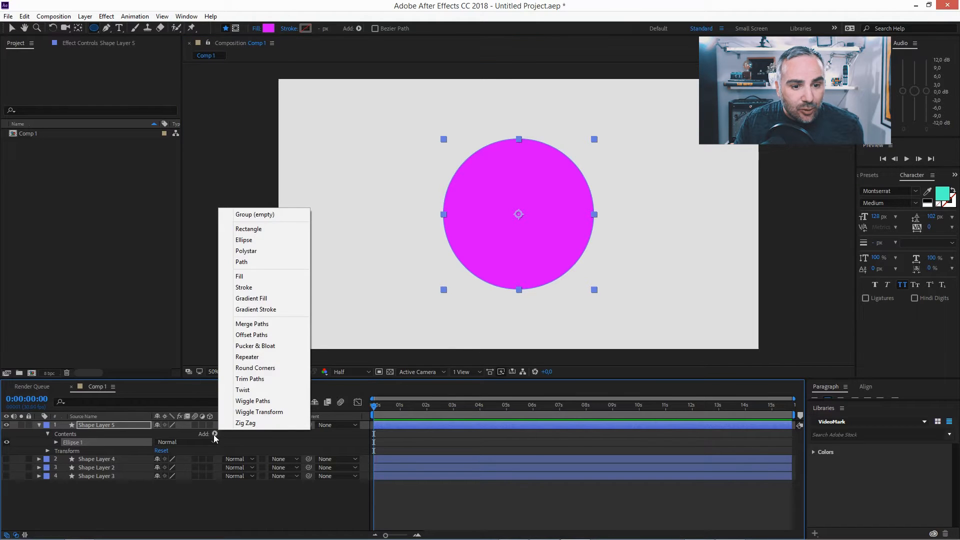
click(249, 378)
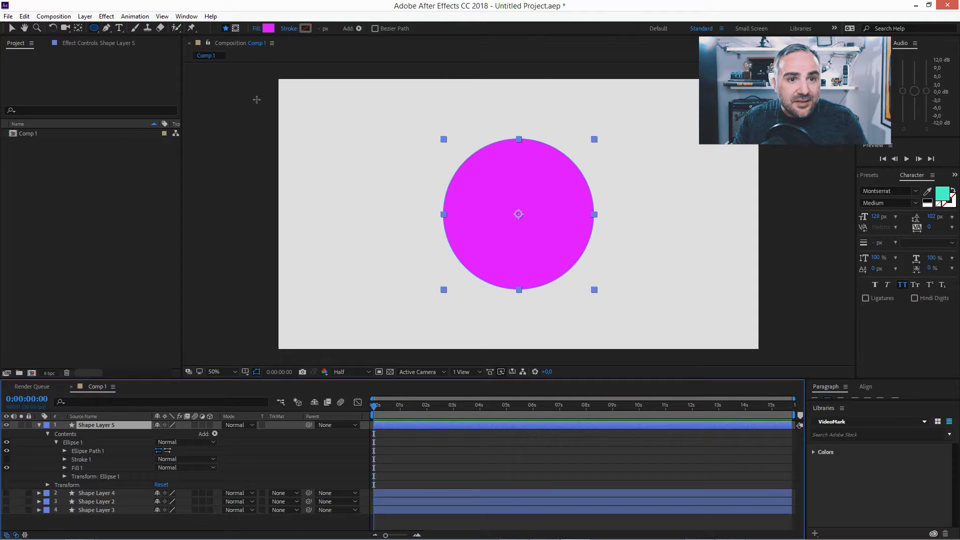
Set the circle's fill to None and give it a 375 px magenta stroke
click(268, 28)
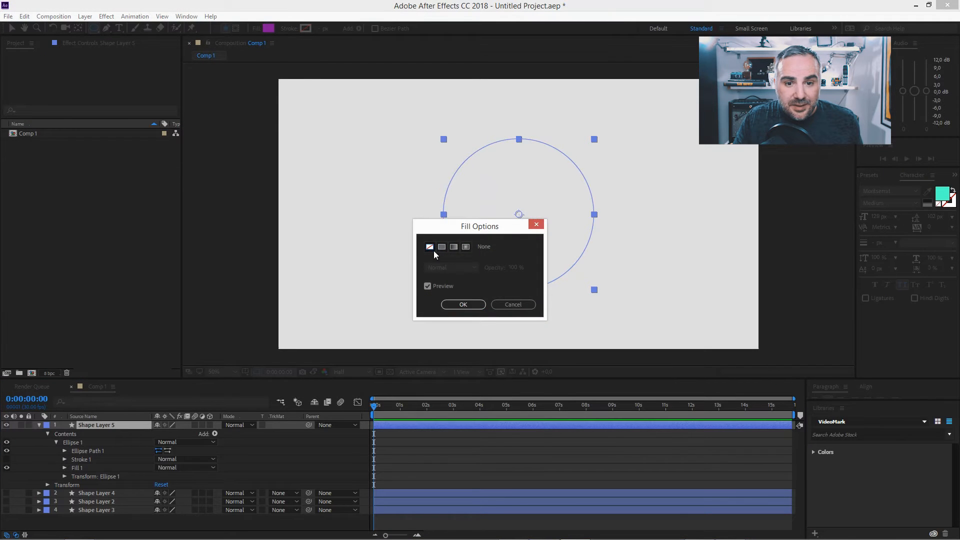
click(464, 305)
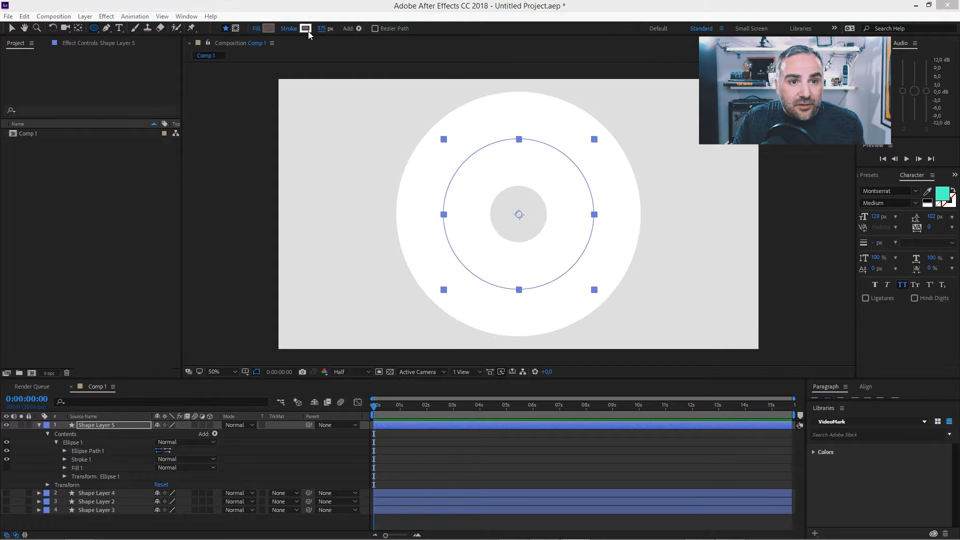
click(306, 28)
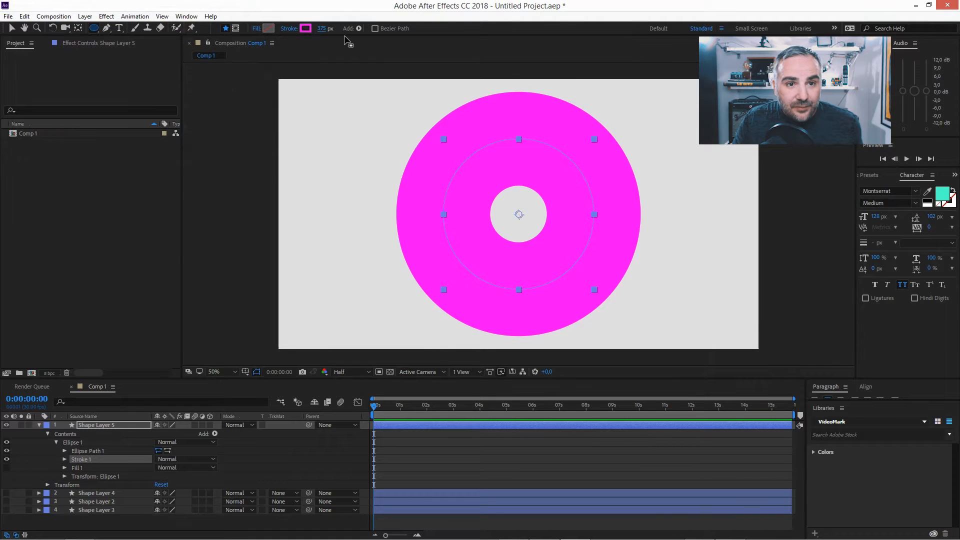
mouse_move(498, 179)
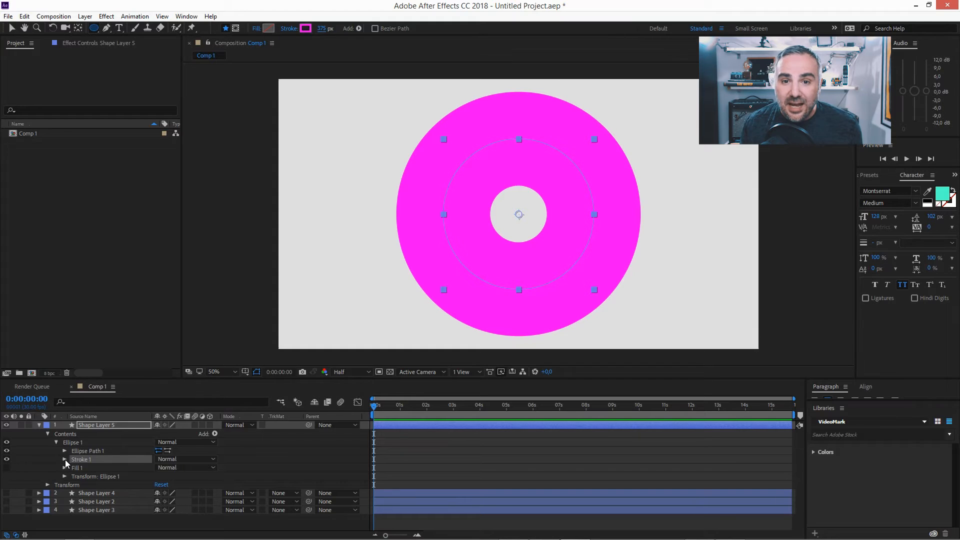
Set Ellipse Path 1 size to 400,400 and Stroke 1 width to 400
click(64, 450)
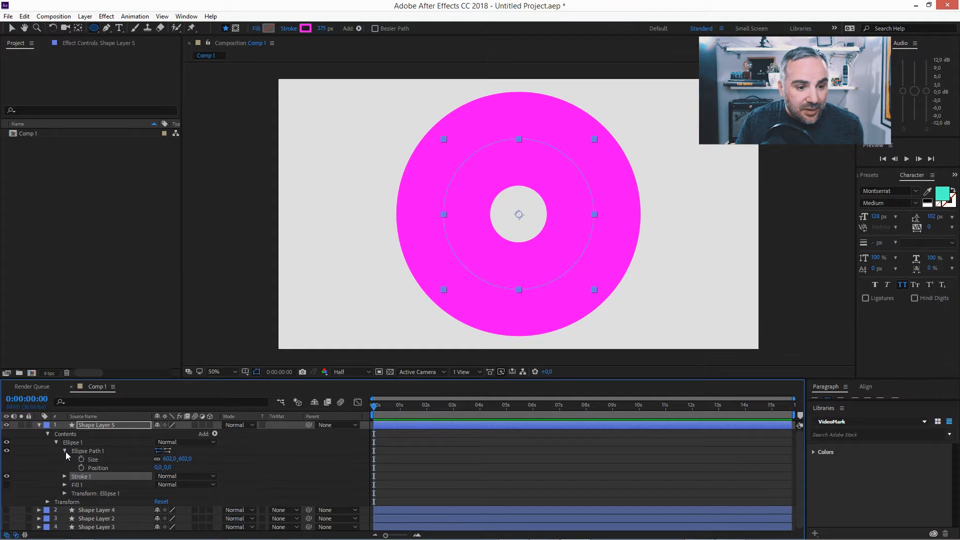
double_click(170, 458)
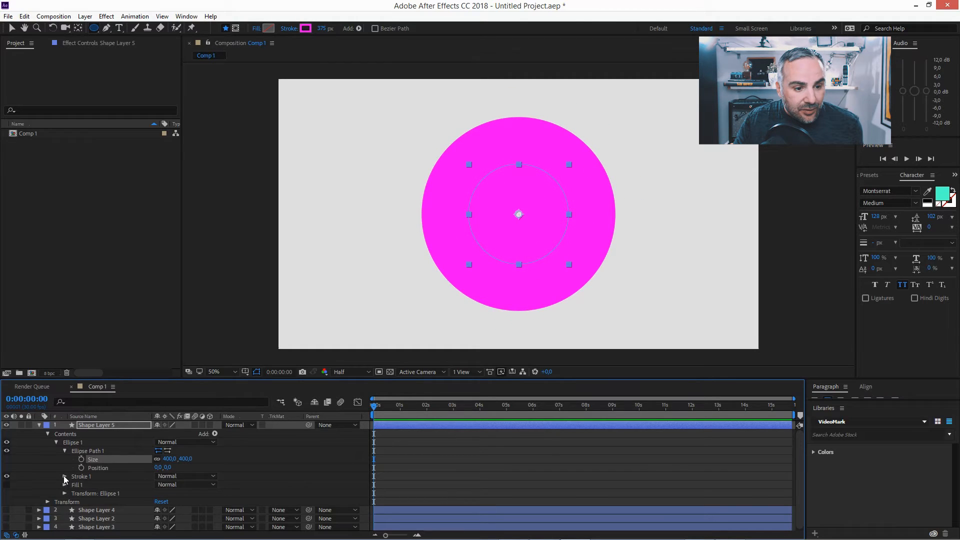
click(65, 478)
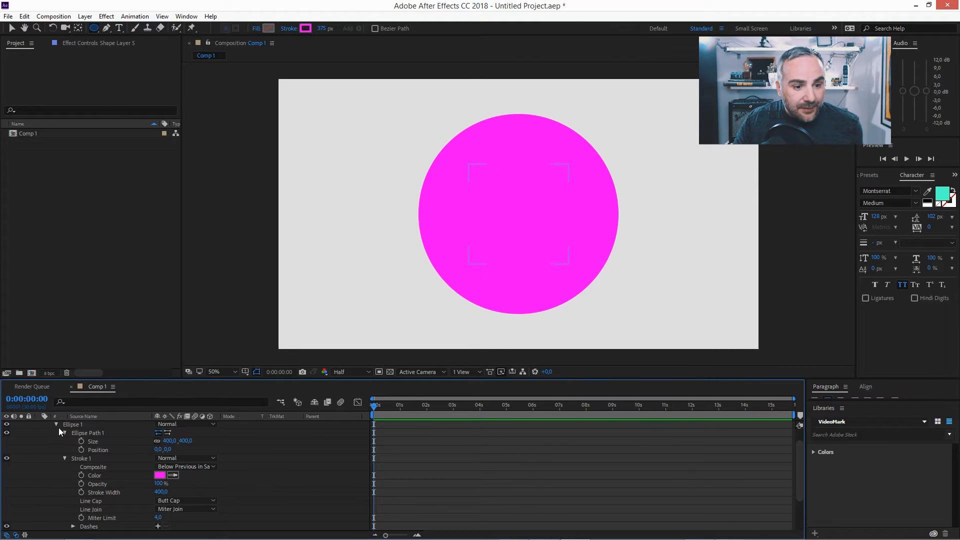
click(214, 434)
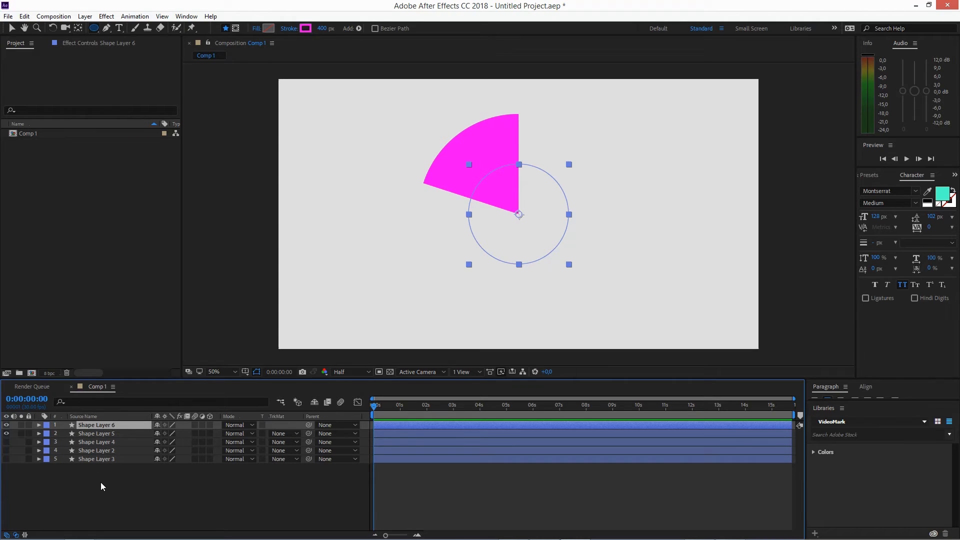
Expand Shape Layer 6 and change its stroke colour to blue 00C0FF
click(38, 425)
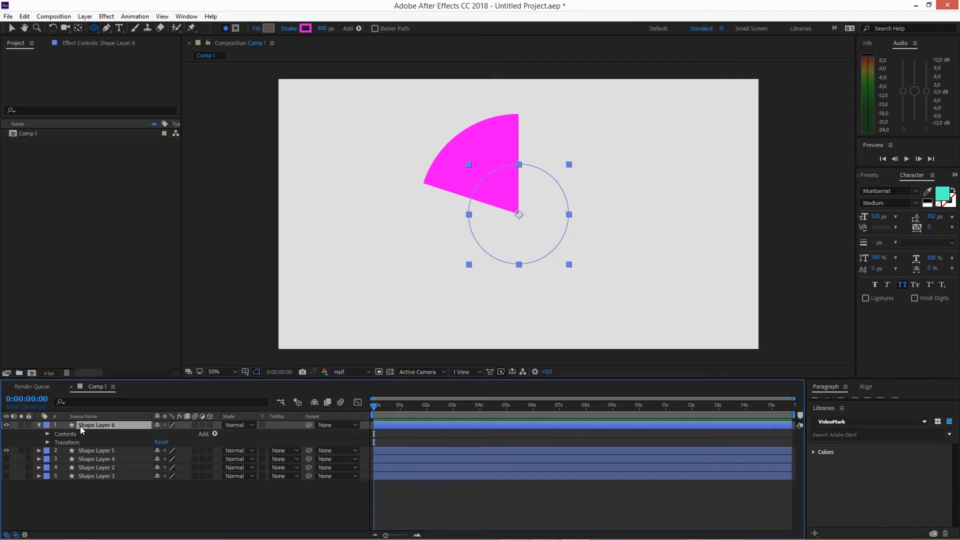
click(47, 434)
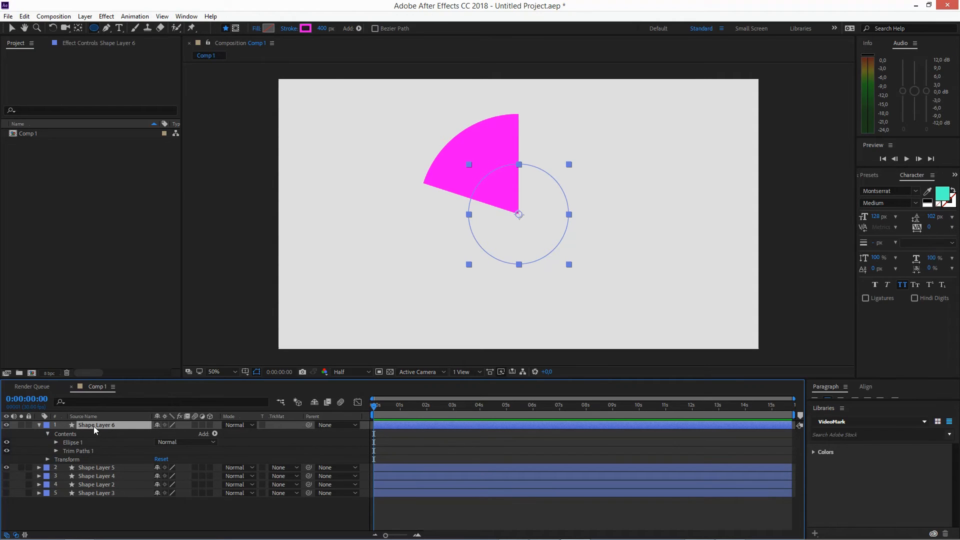
click(306, 28)
text(00C0FF)
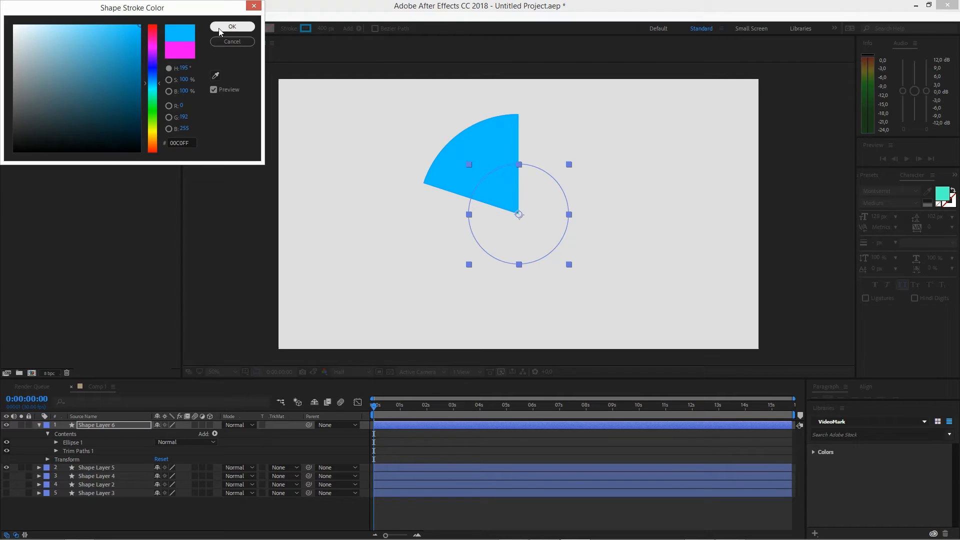
click(232, 26)
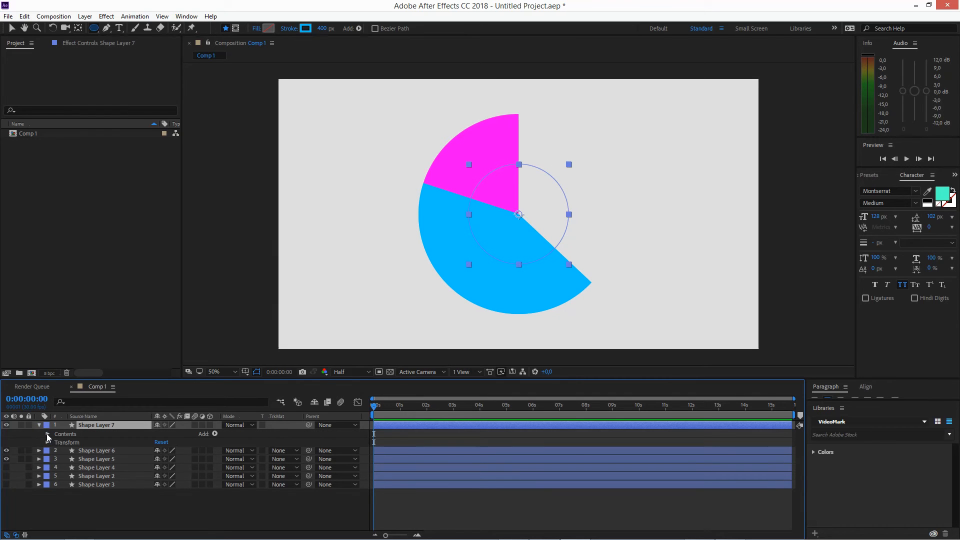
Expand Shape Layer 7's contents to reach its stroke and Trim Paths settings
click(47, 434)
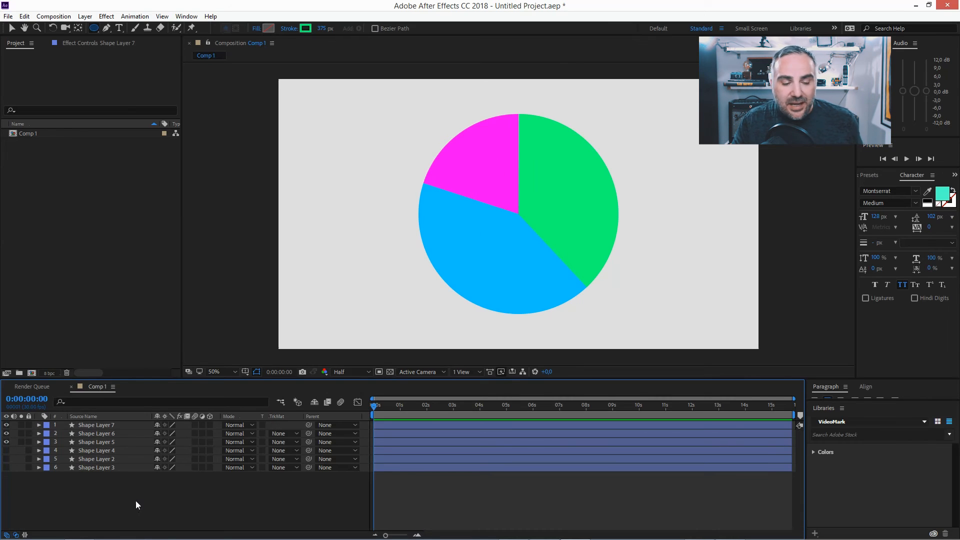
mouse_move(141, 504)
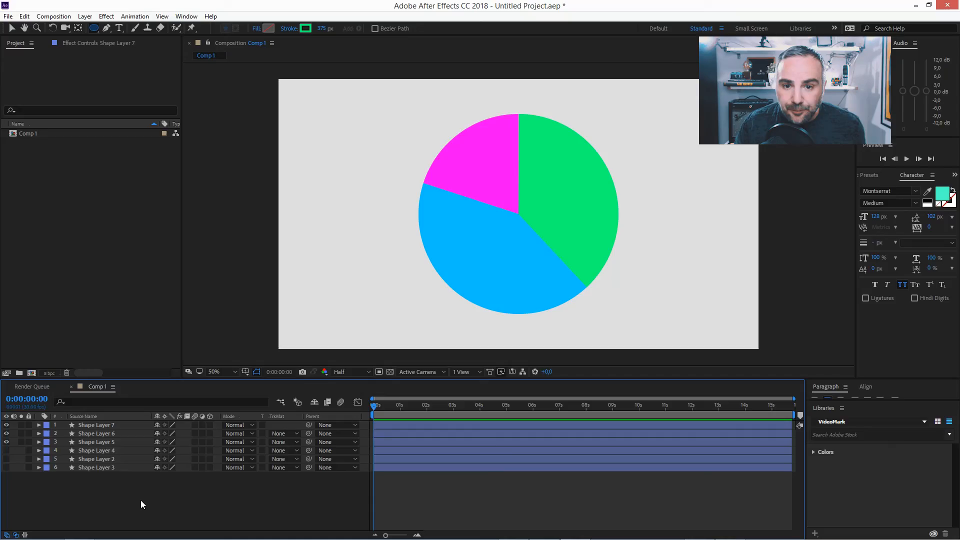